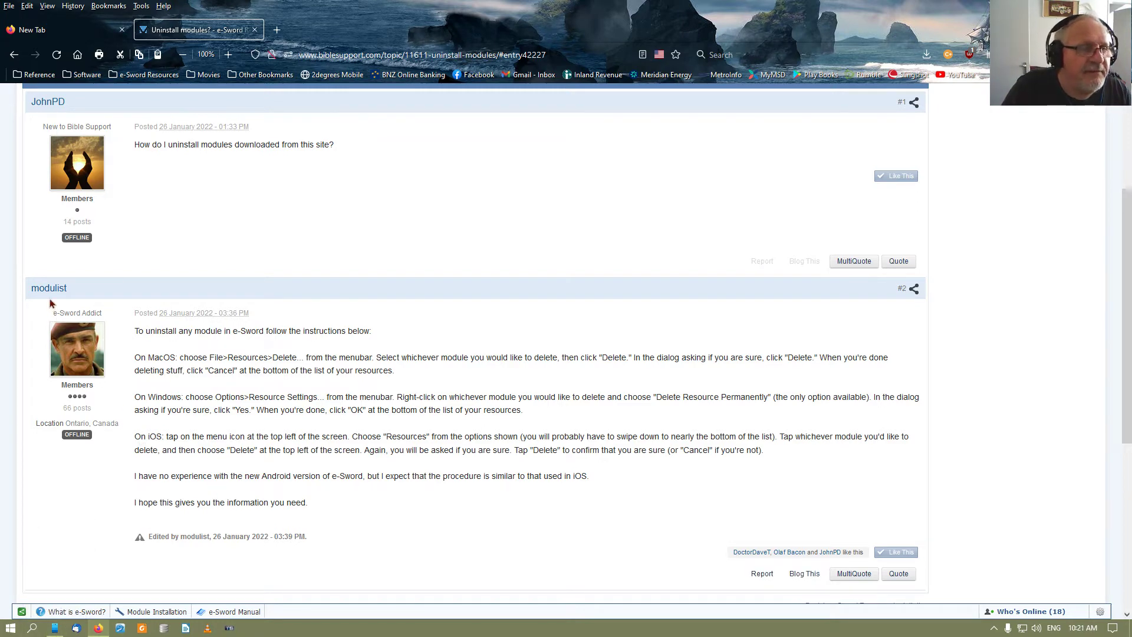
{"action": "mouse_move", "coordinate": [181, 491]}
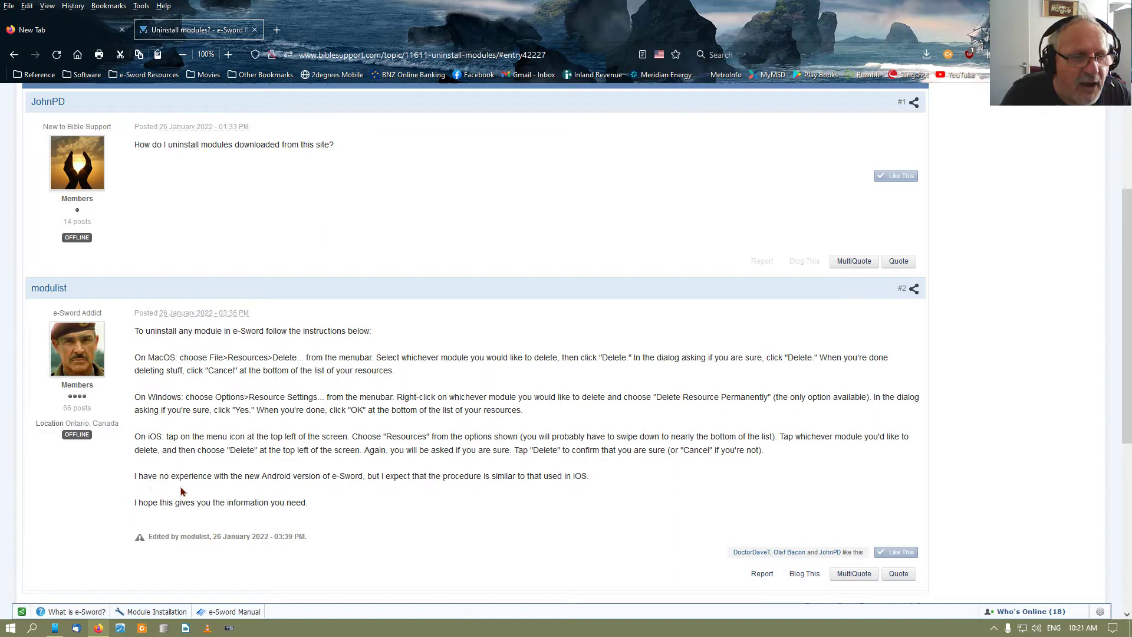
{"action": "mouse_move", "coordinate": [273, 493]}
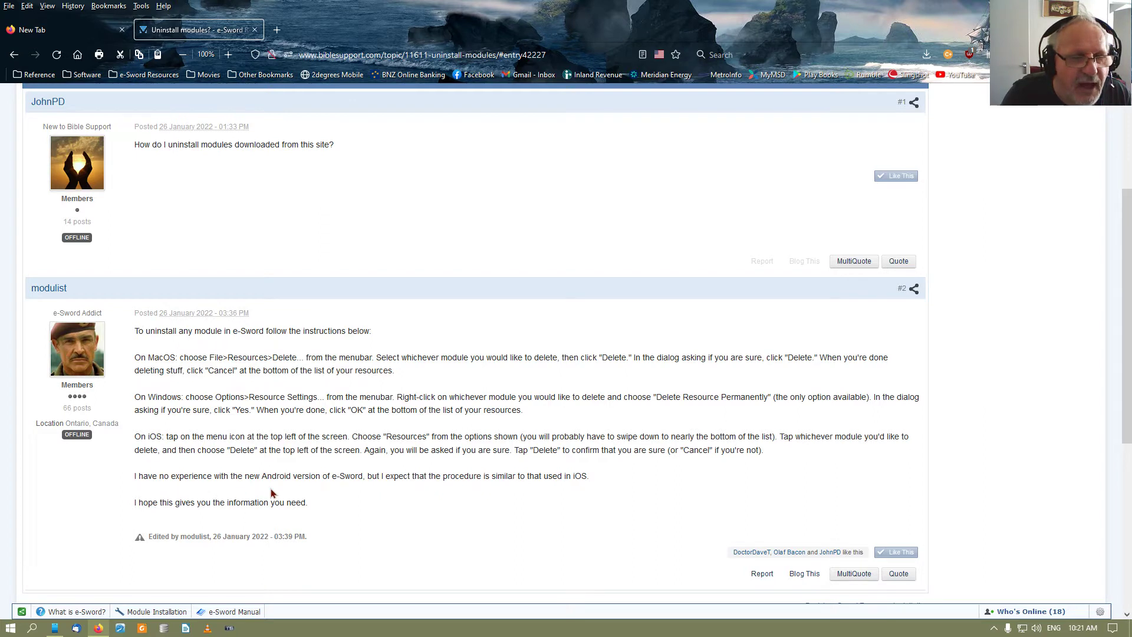
{"action": "mouse_move", "coordinate": [305, 493]}
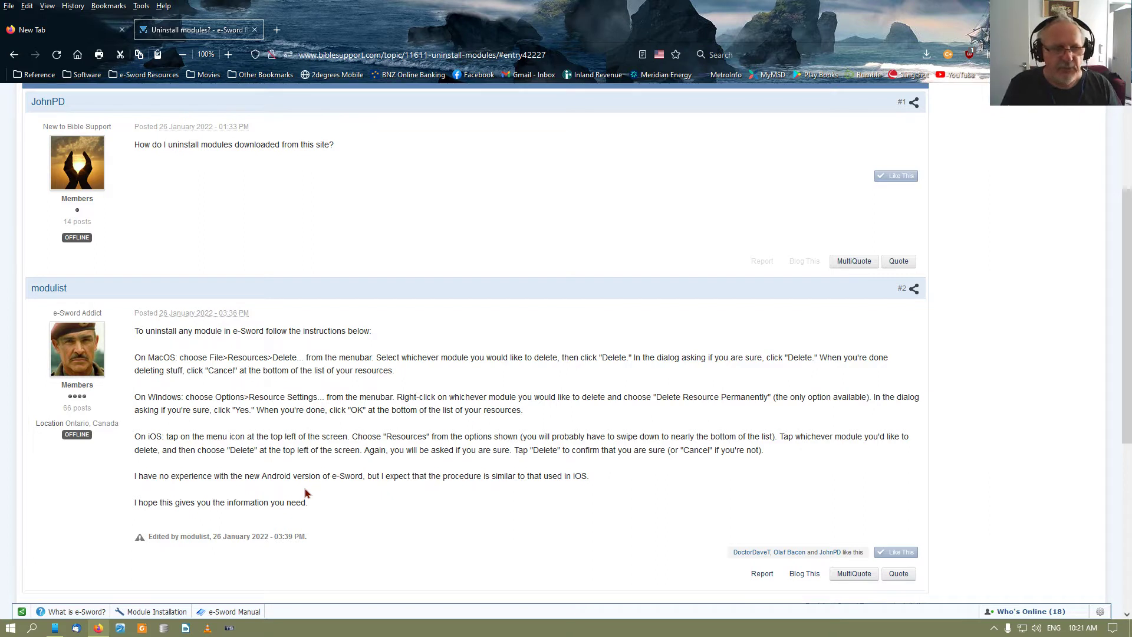
{"action": "mouse_move", "coordinate": [329, 540]}
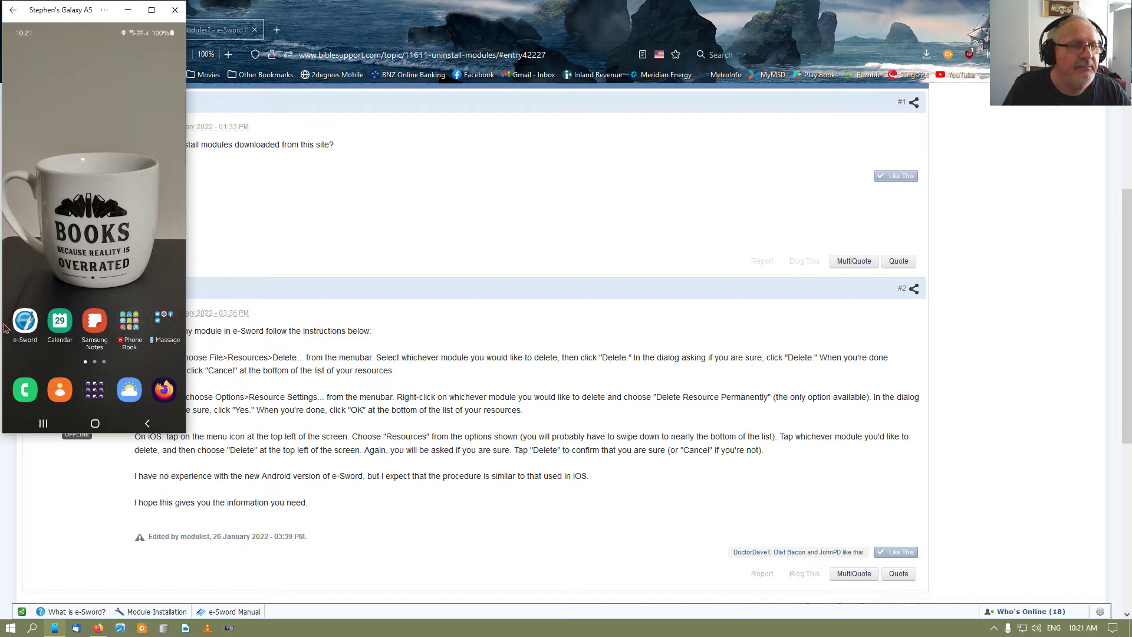
Step: Launch e-Sword on the mirrored phone, opening Ephesians 3 in the ESV
{"action": "left_click", "coordinate": [25, 323]}
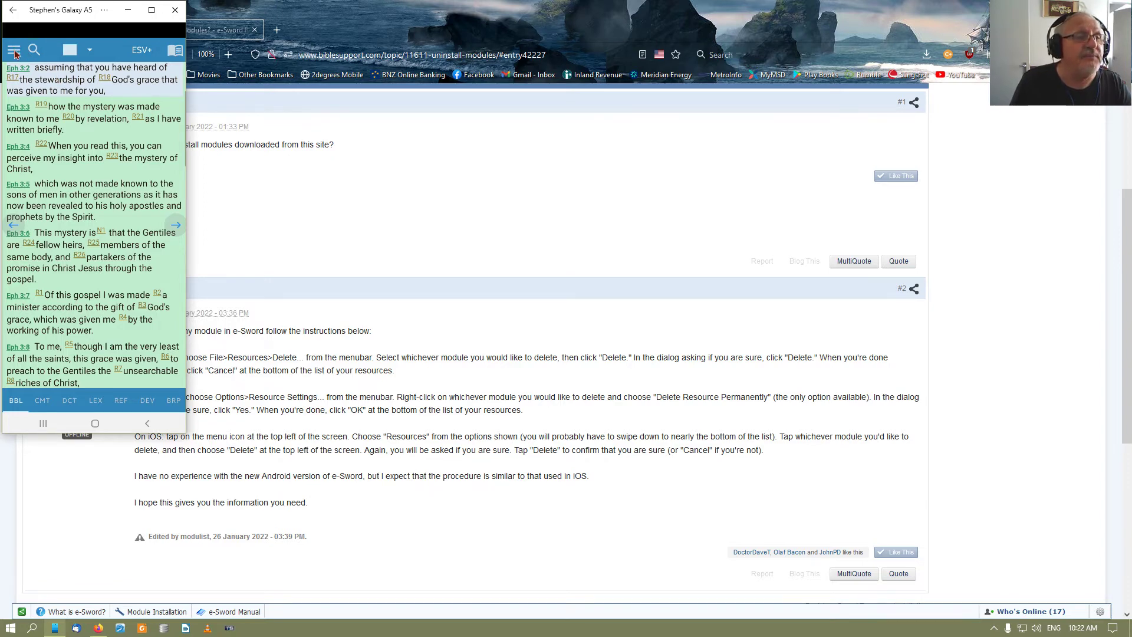
Step: Open the Installed modules list from the hamburger menu's General section
{"action": "left_click", "coordinate": [13, 50]}
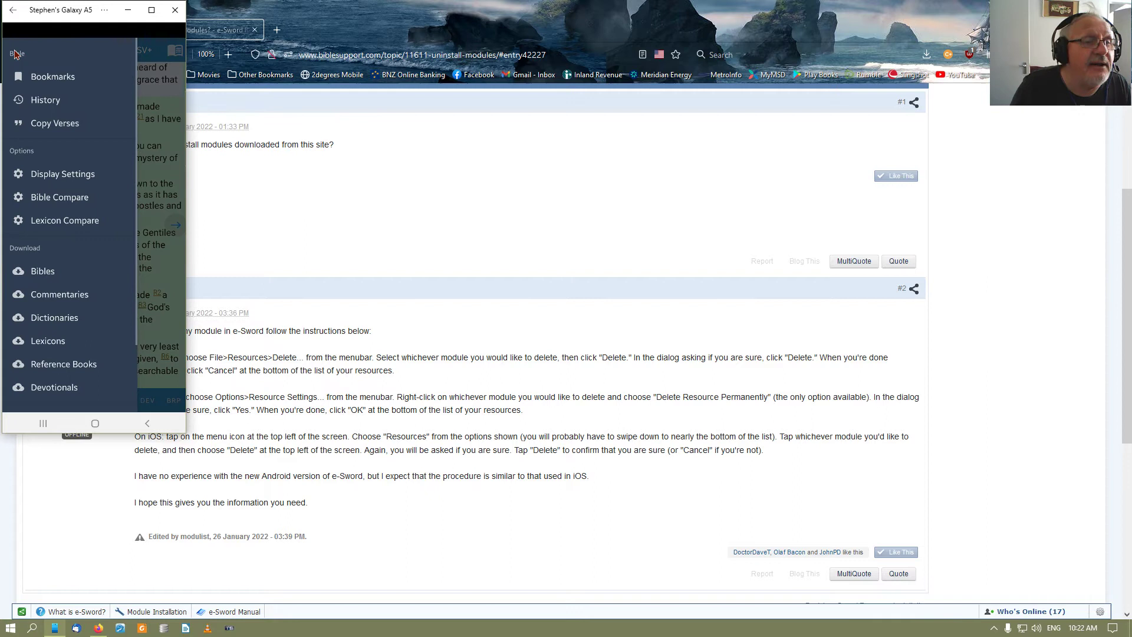
{"action": "mouse_move", "coordinate": [51, 225]}
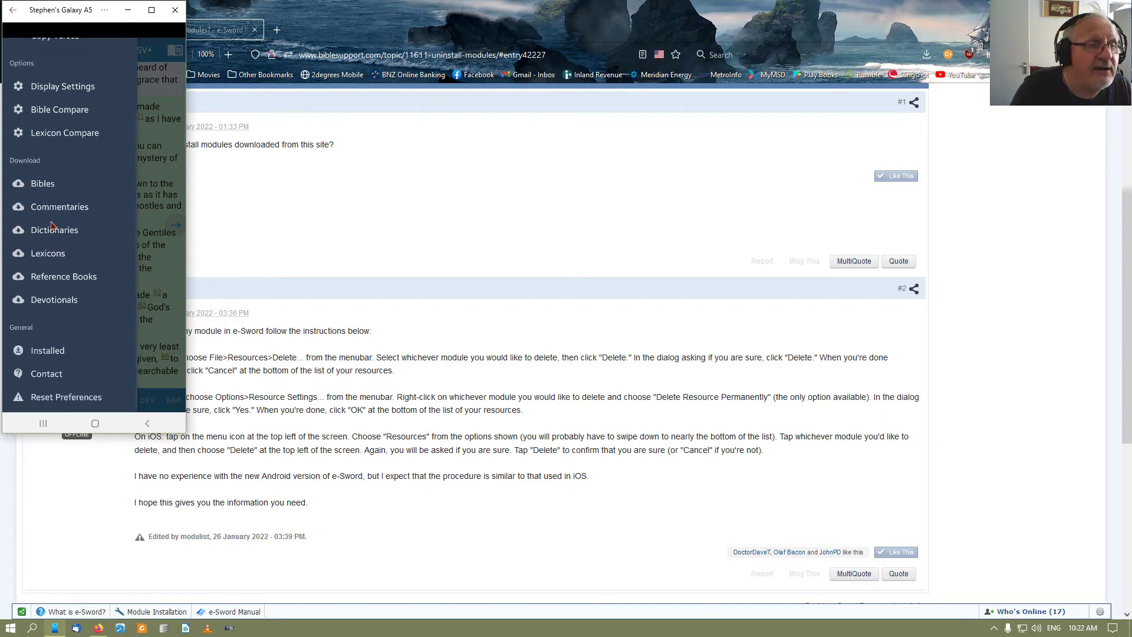
{"action": "mouse_move", "coordinate": [48, 359]}
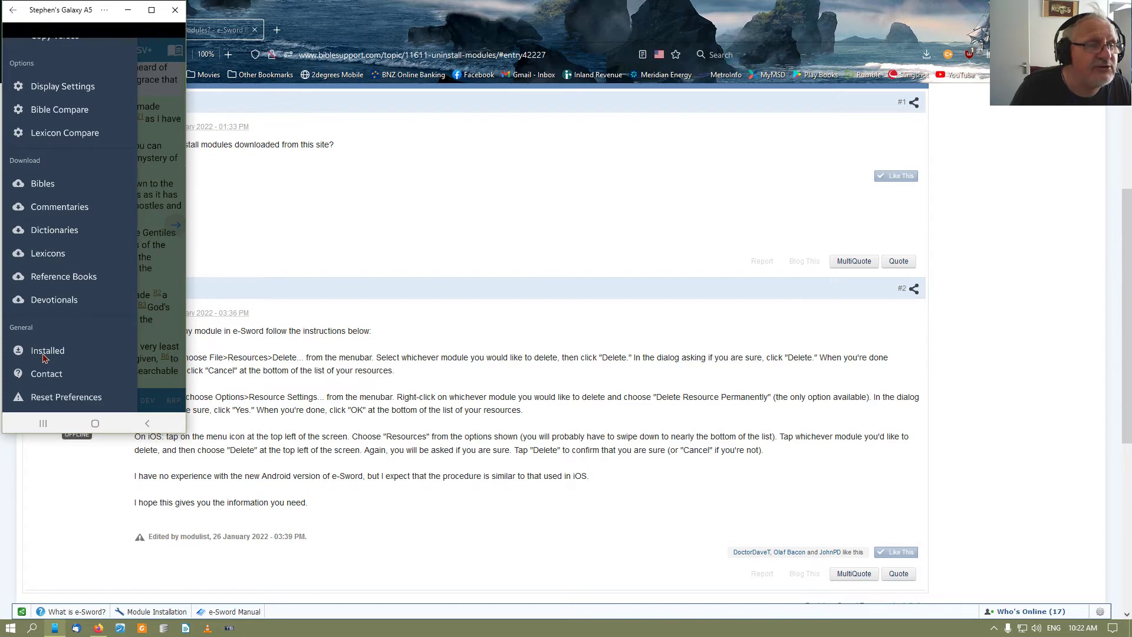
{"action": "left_click", "coordinate": [47, 351]}
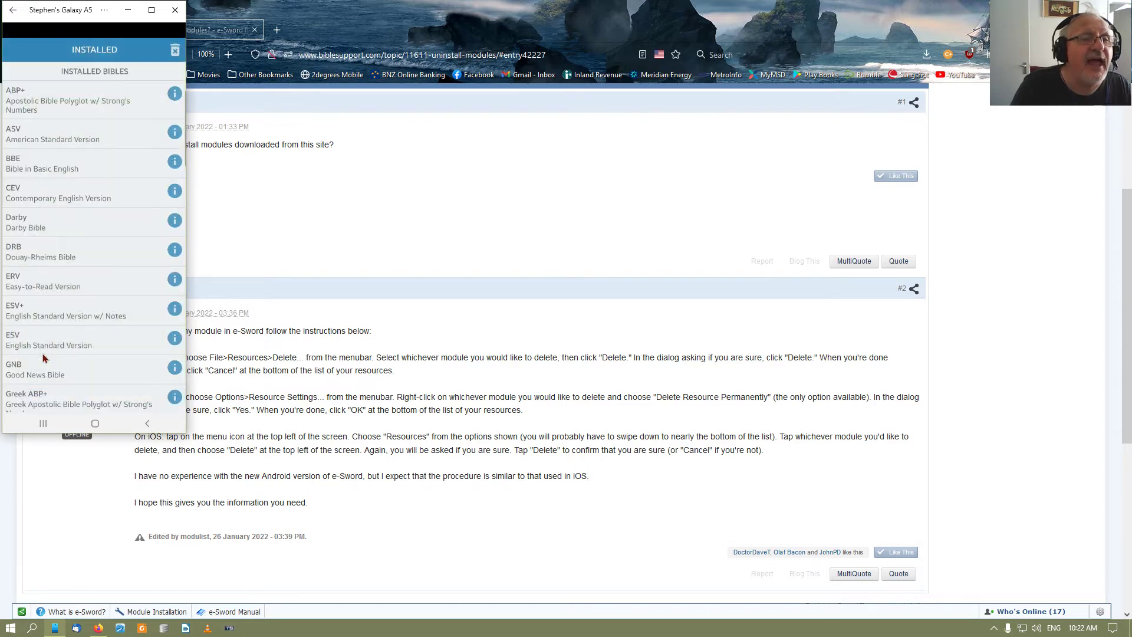
{"action": "mouse_move", "coordinate": [94, 361]}
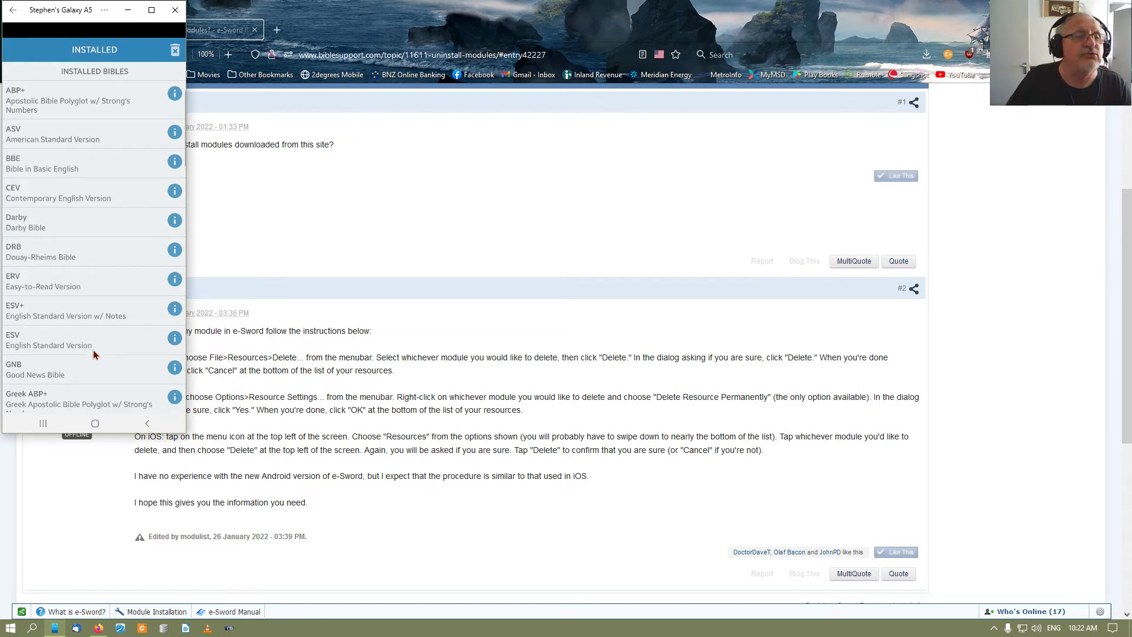
{"action": "scroll", "scroll_direction": "down", "scroll_amount": 3}
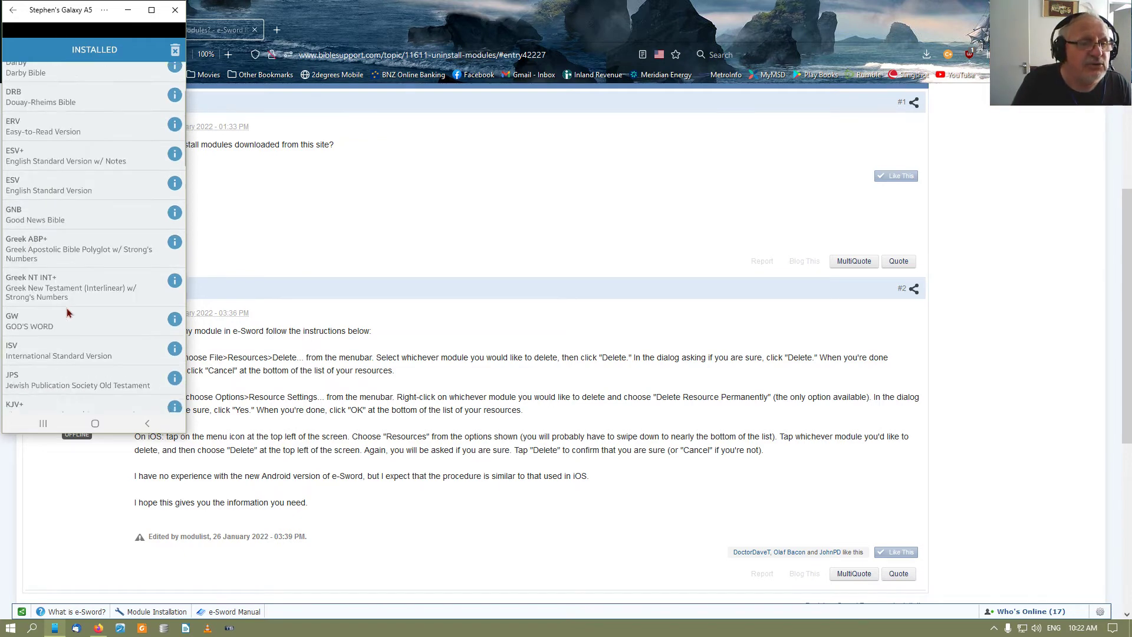
{"action": "scroll", "scroll_direction": "down", "scroll_amount": 3}
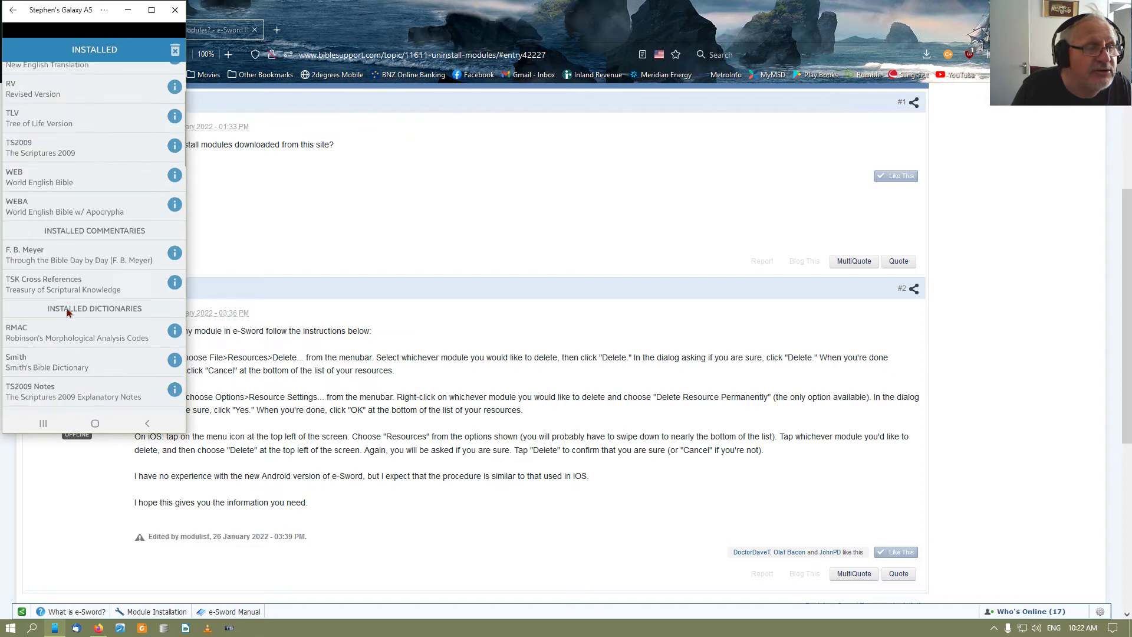
{"action": "scroll", "scroll_direction": "down", "scroll_amount": 3}
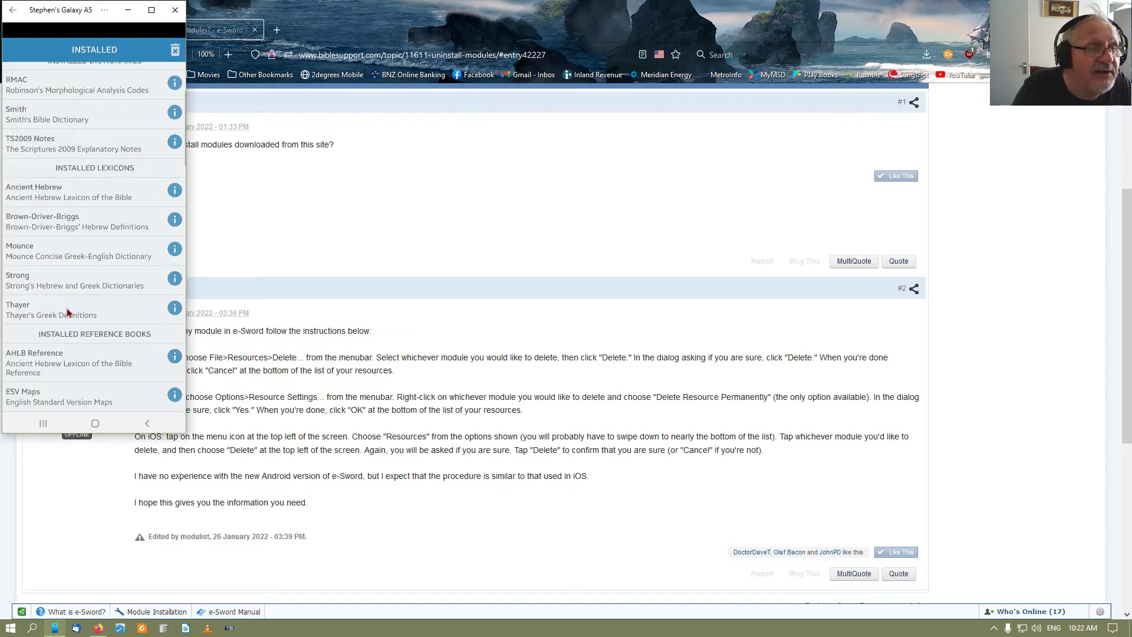
{"action": "scroll", "scroll_direction": "down", "scroll_amount": 3}
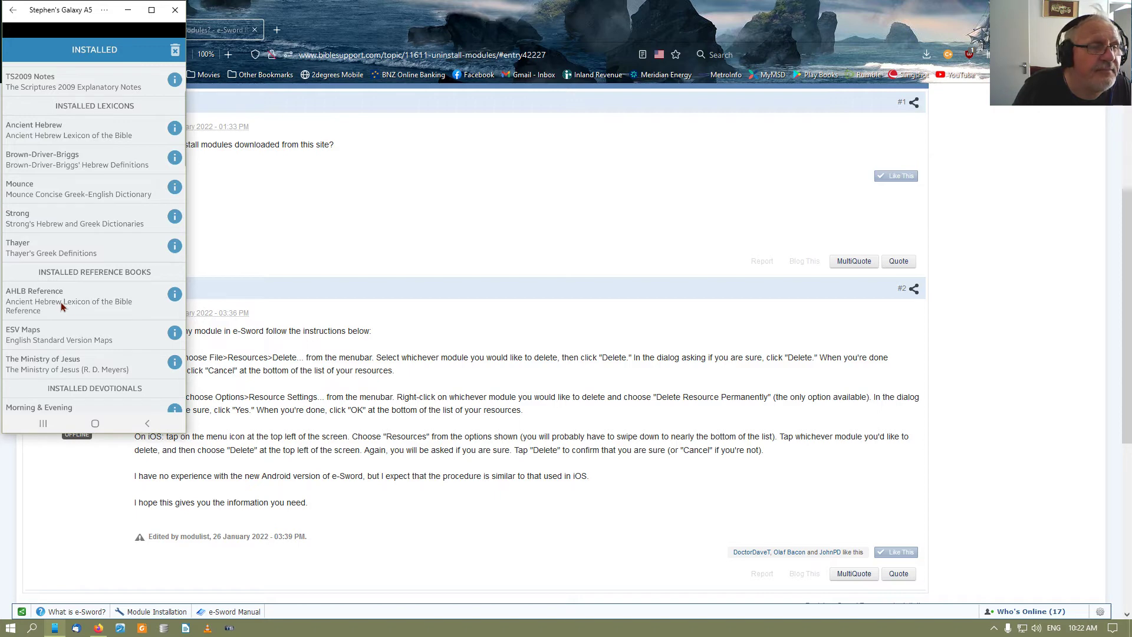
{"action": "scroll", "scroll_direction": "down", "scroll_amount": 3}
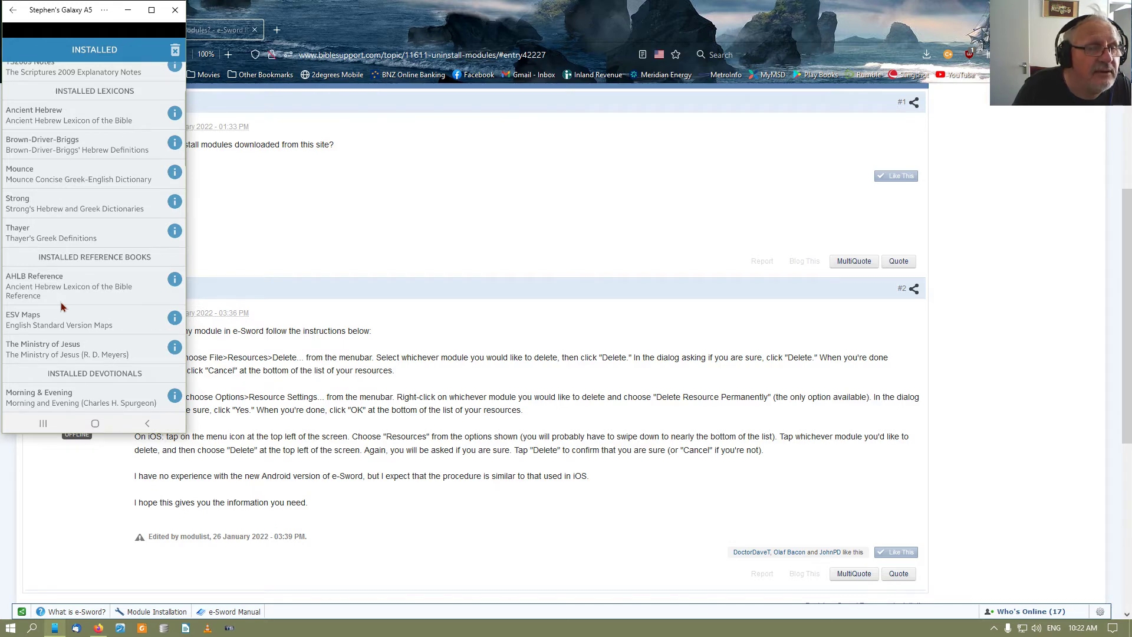
{"action": "mouse_move", "coordinate": [66, 344]}
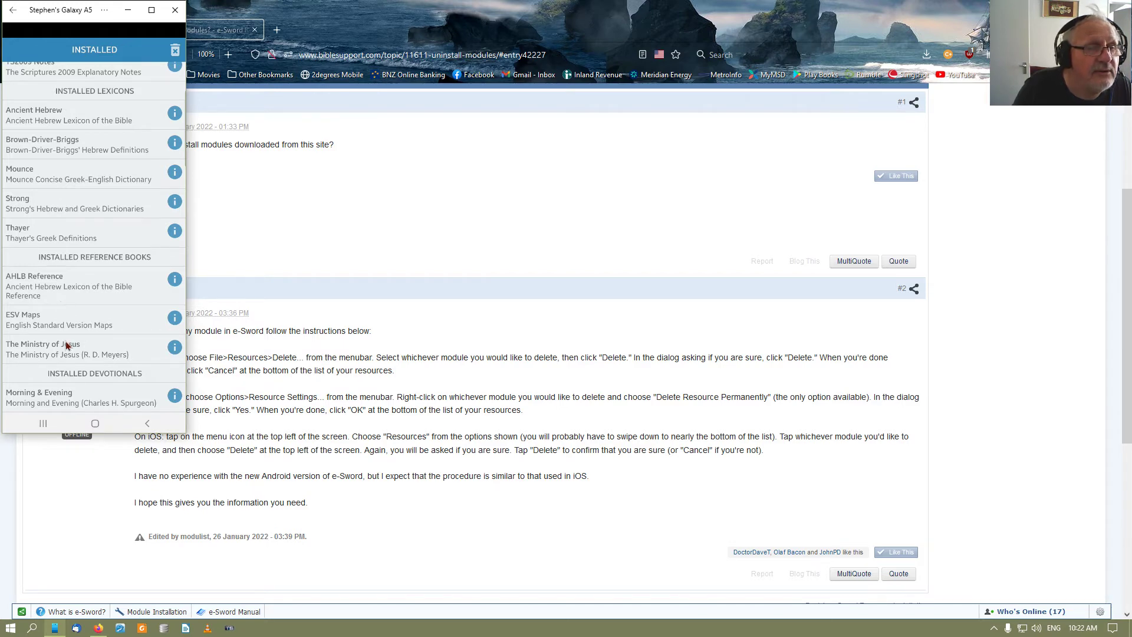
{"action": "mouse_move", "coordinate": [67, 363]}
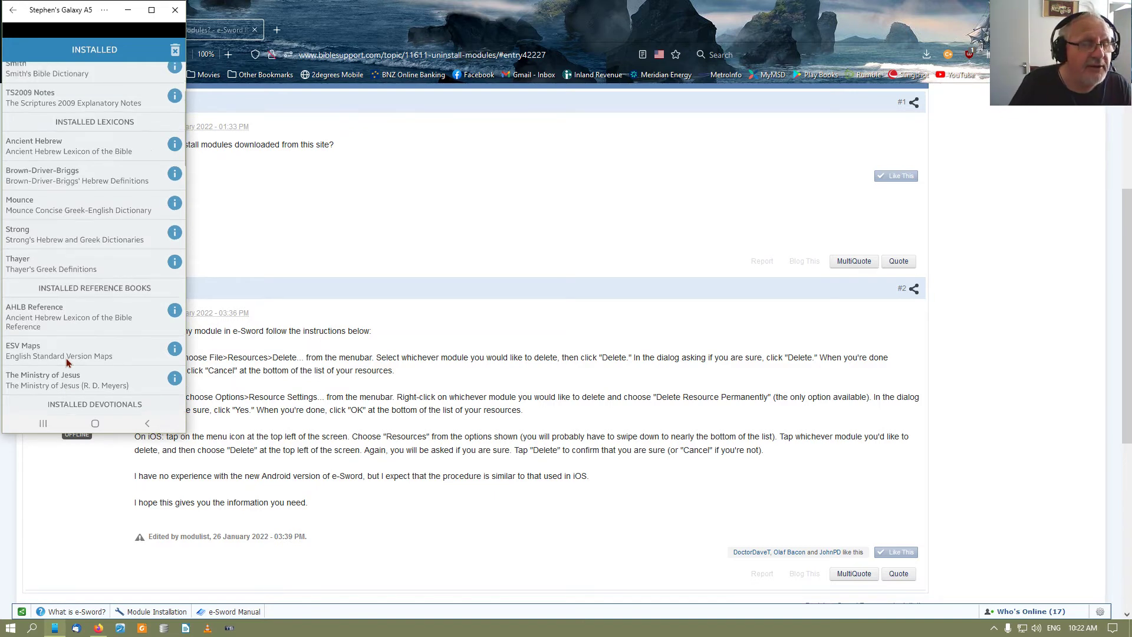
{"action": "scroll", "scroll_direction": "down", "scroll_amount": 3}
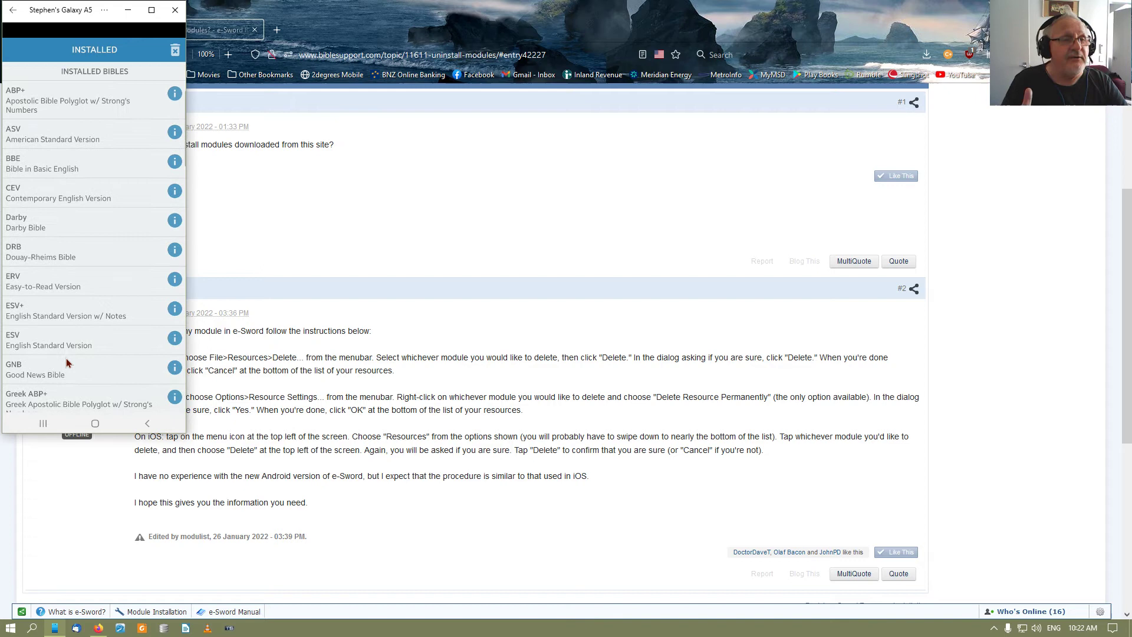
{"action": "mouse_move", "coordinate": [83, 303]}
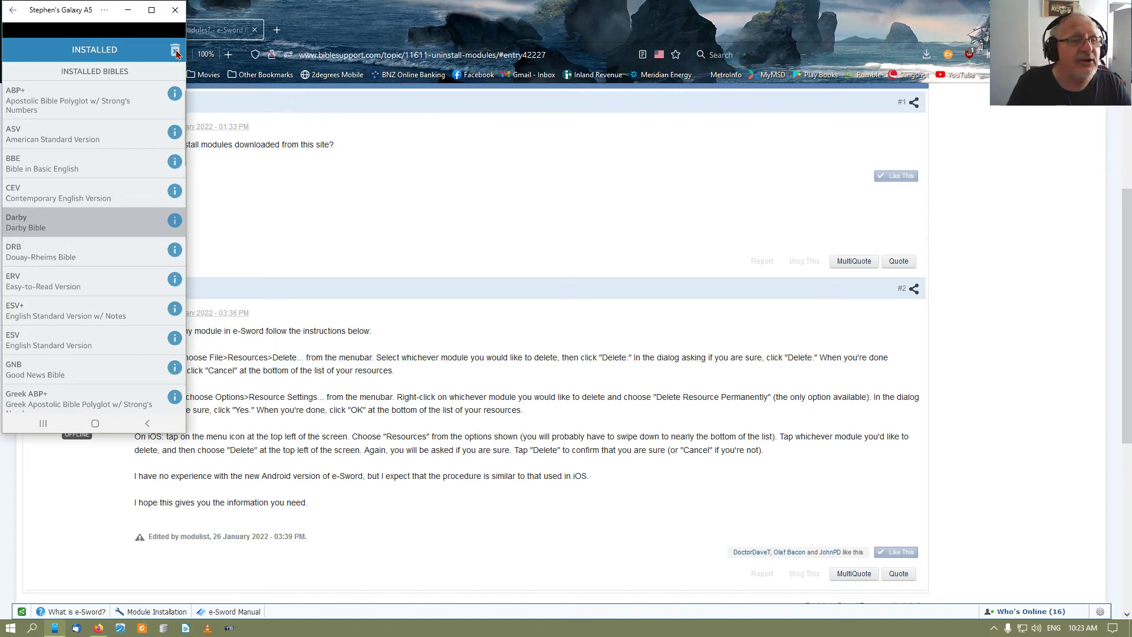
{"action": "mouse_move", "coordinate": [70, 199]}
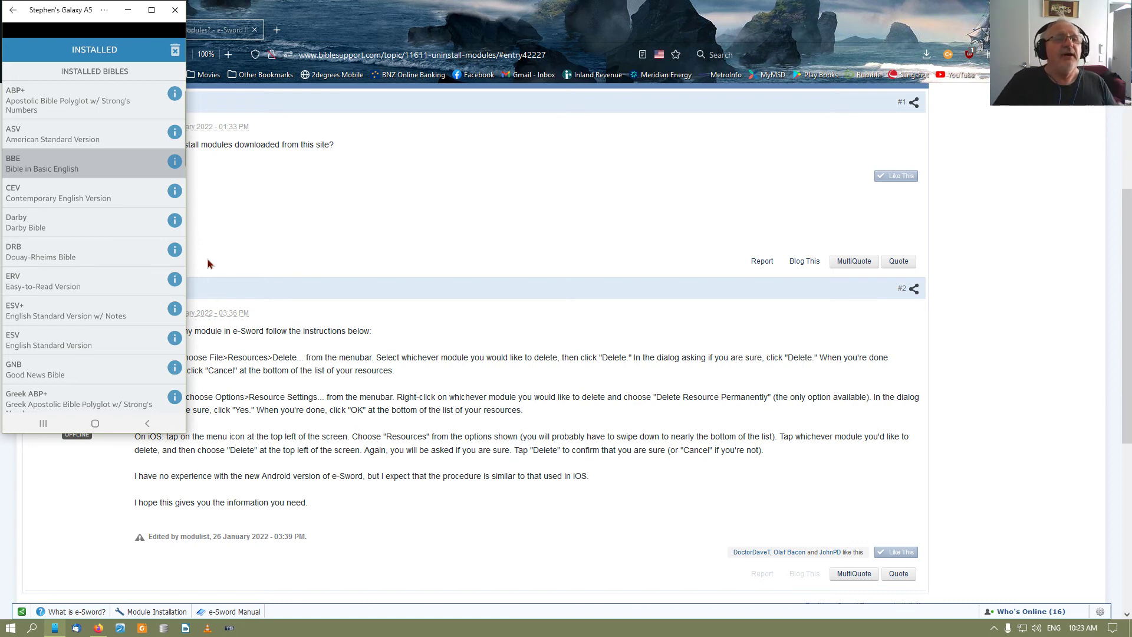
{"action": "mouse_move", "coordinate": [10, 147]}
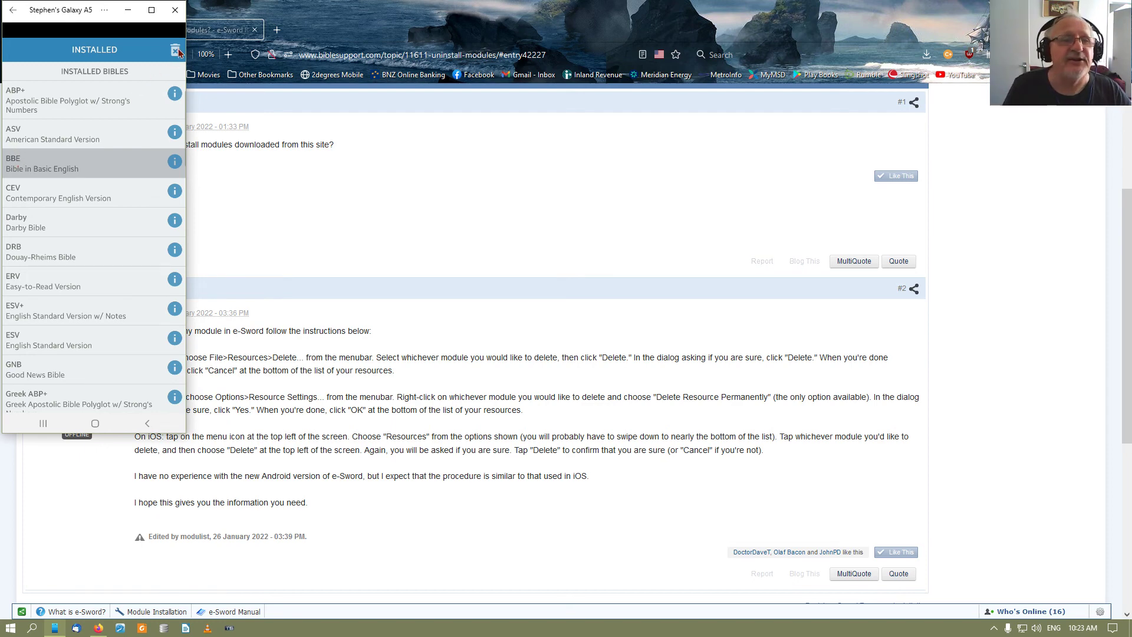
Step: Close the Phone Link mirror to reveal the Firefox forum answer on uninstalling modules
{"action": "left_click", "coordinate": [177, 54]}
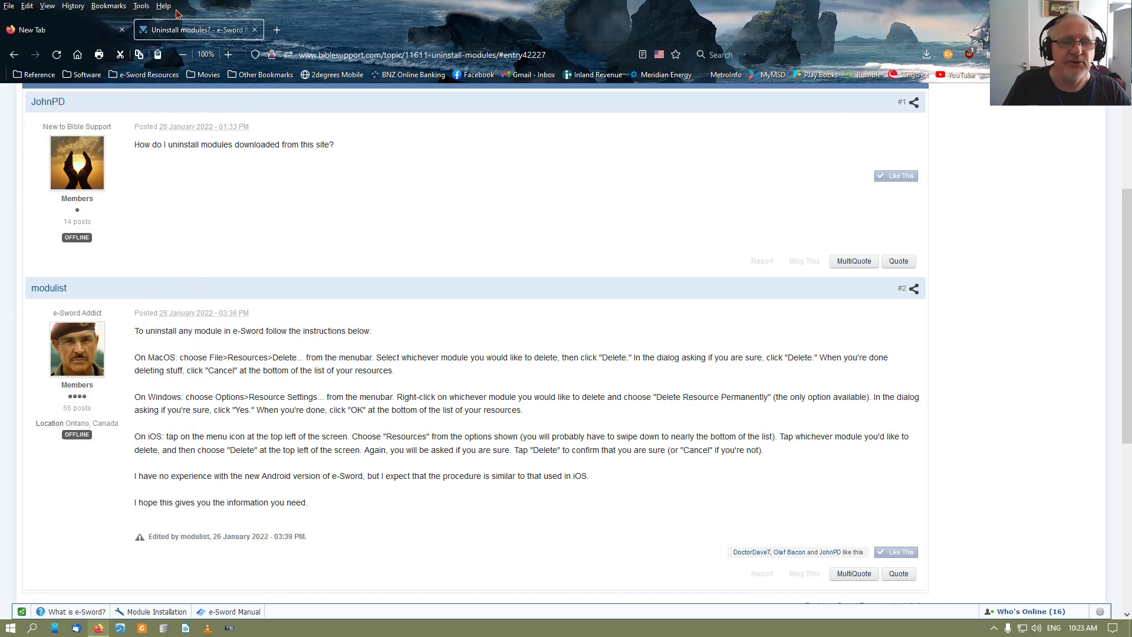